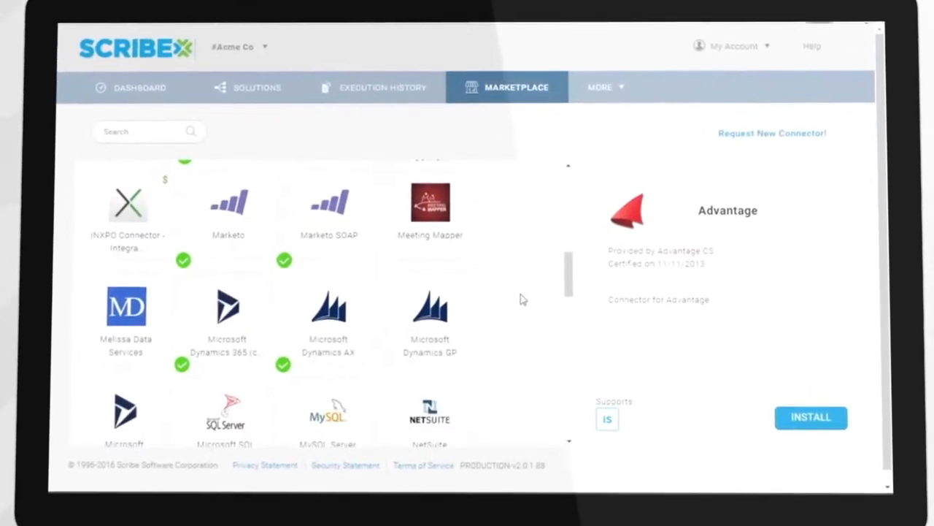
Leave the Marketplace and choose the saved Marketing Data connection for the Lead Sync map
left_click(139, 88)
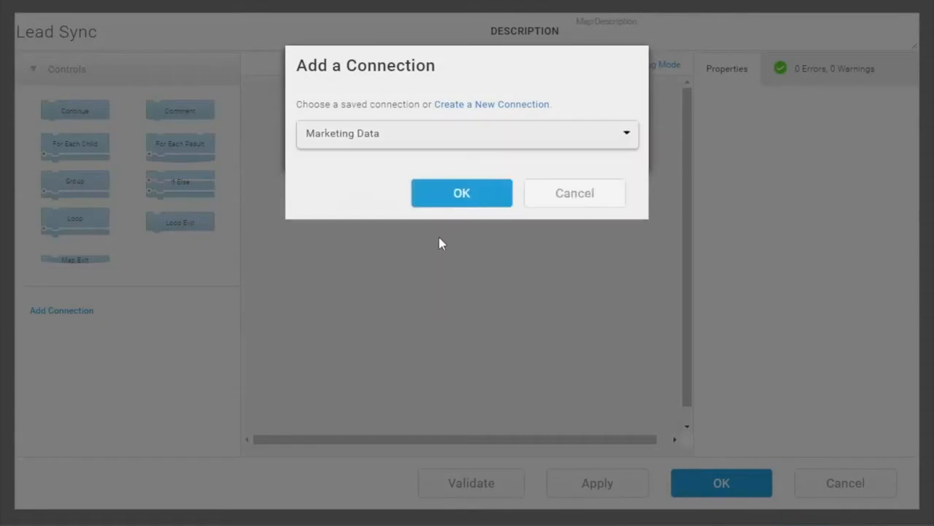
Confirm adding Marketing Data, then bring up the Salesforce Upsert block's properties
left_click(461, 192)
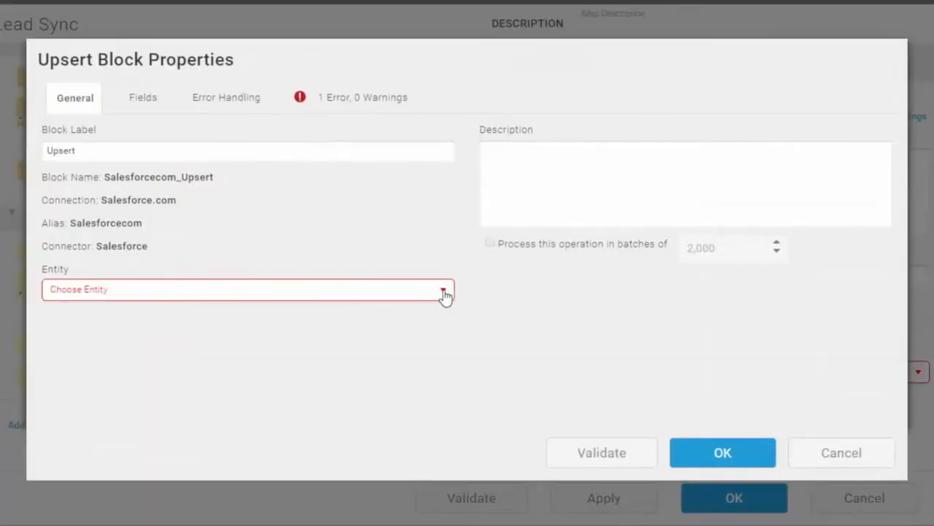
Browse the Upsert block's entity list, then return to the dashboard of solutions, agents and connections
left_click(443, 292)
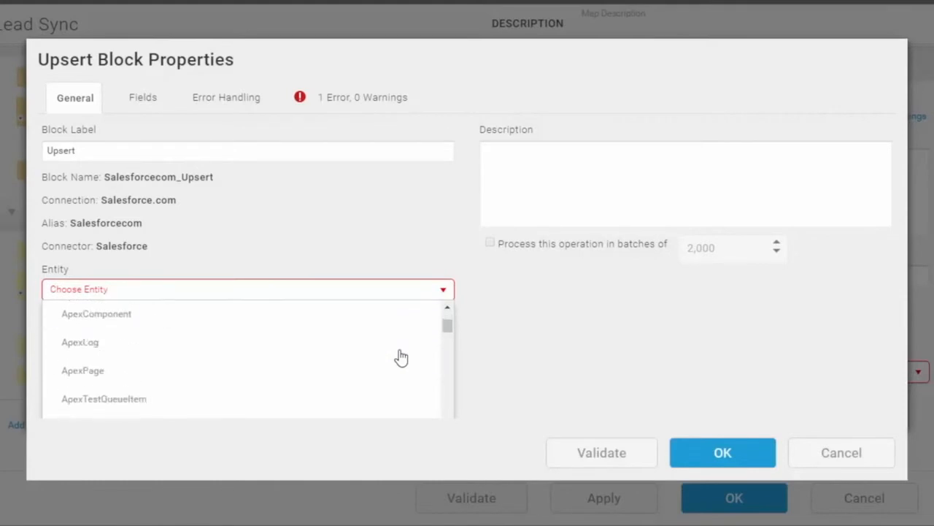
scroll("down", 3)
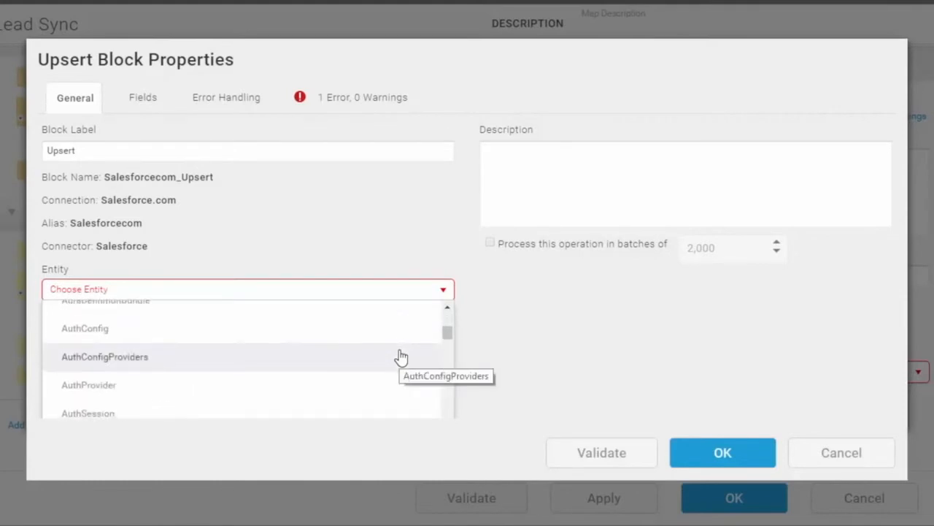
scroll("down", 3)
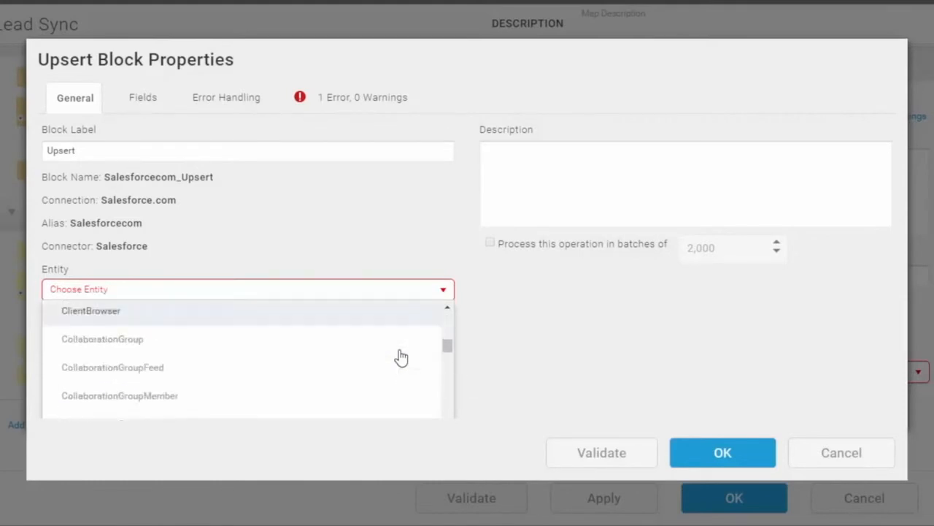
scroll("down", 3)
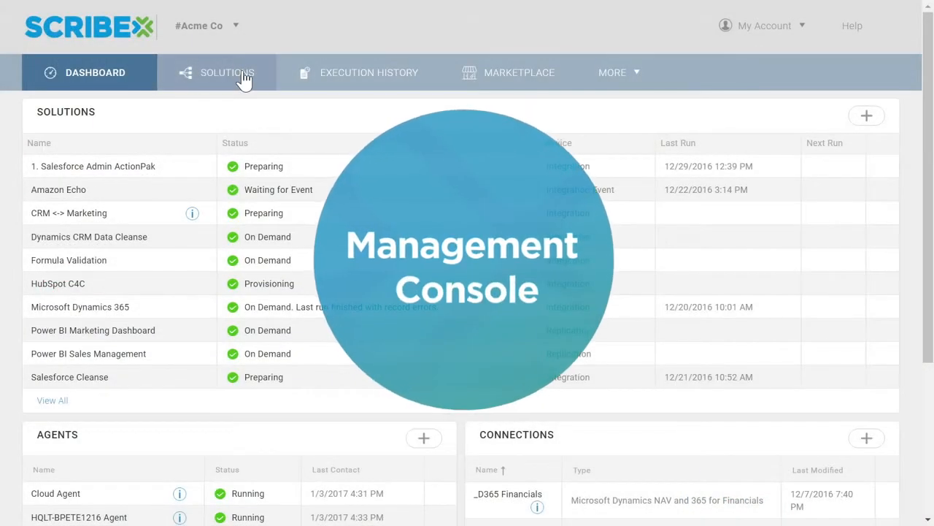
Show the solutions list and execution history, then inspect the Query block feeding the For Each Result loop
left_click(228, 72)
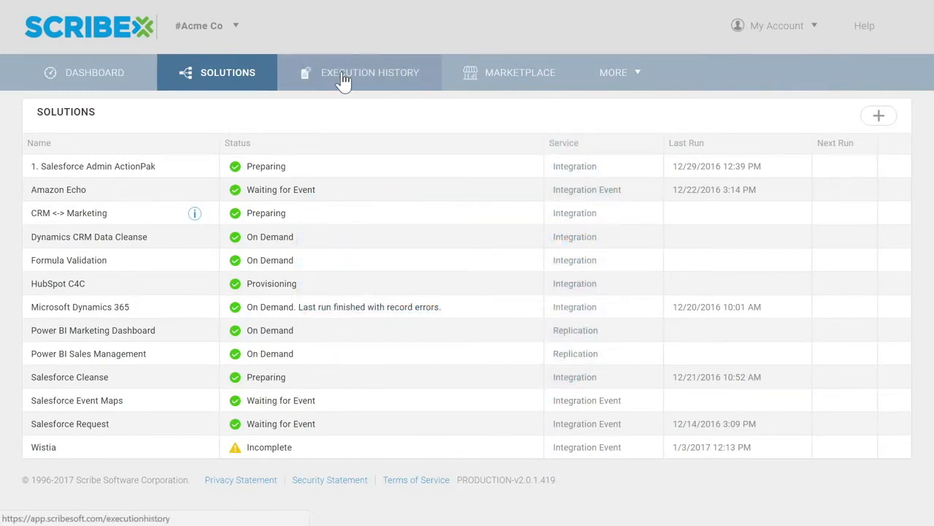
left_click(348, 72)
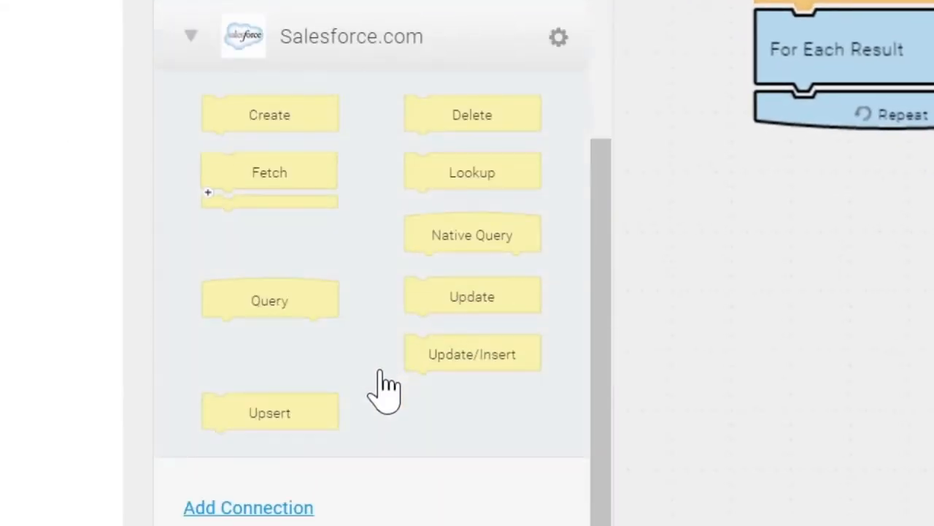
mouse_move(238, 445)
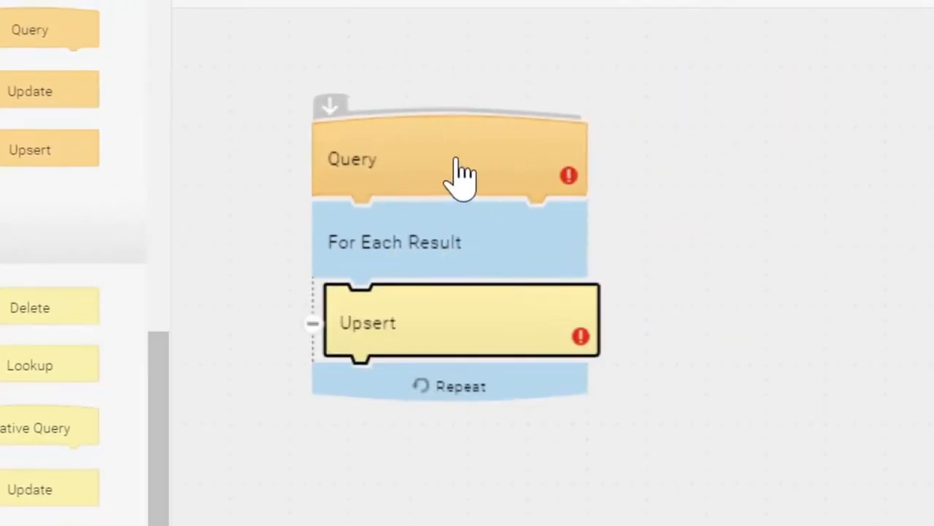
left_click(449, 157)
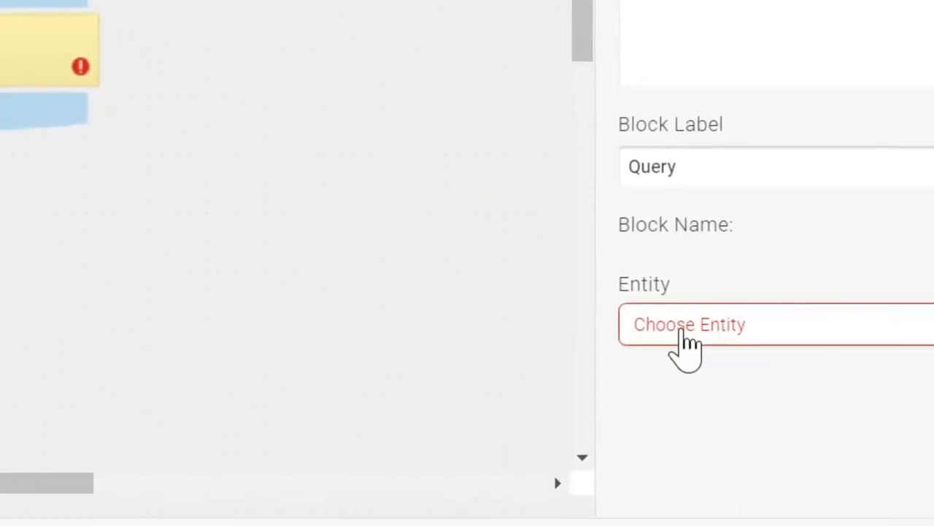
Browse the Query block's entity choices down to MergeLeads, NewLead and OpenEmail
left_click(690, 324)
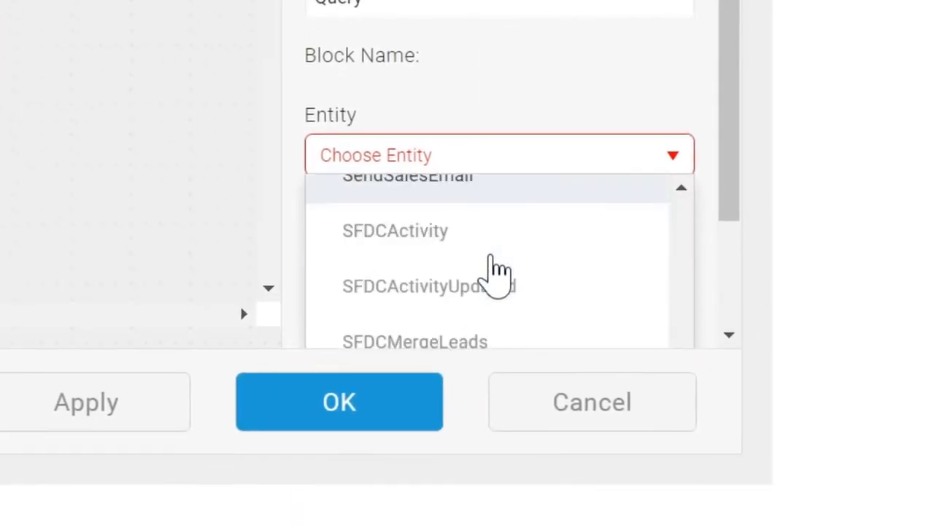
scroll("down", 3)
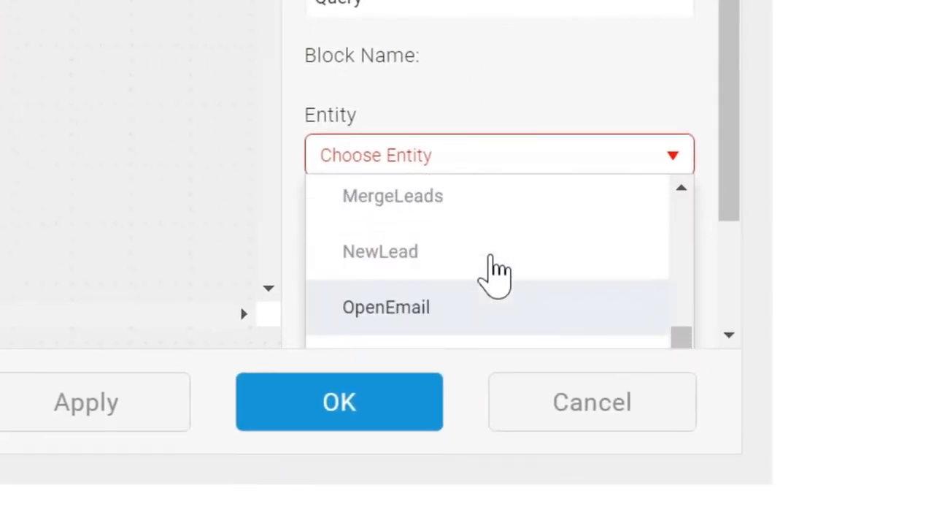